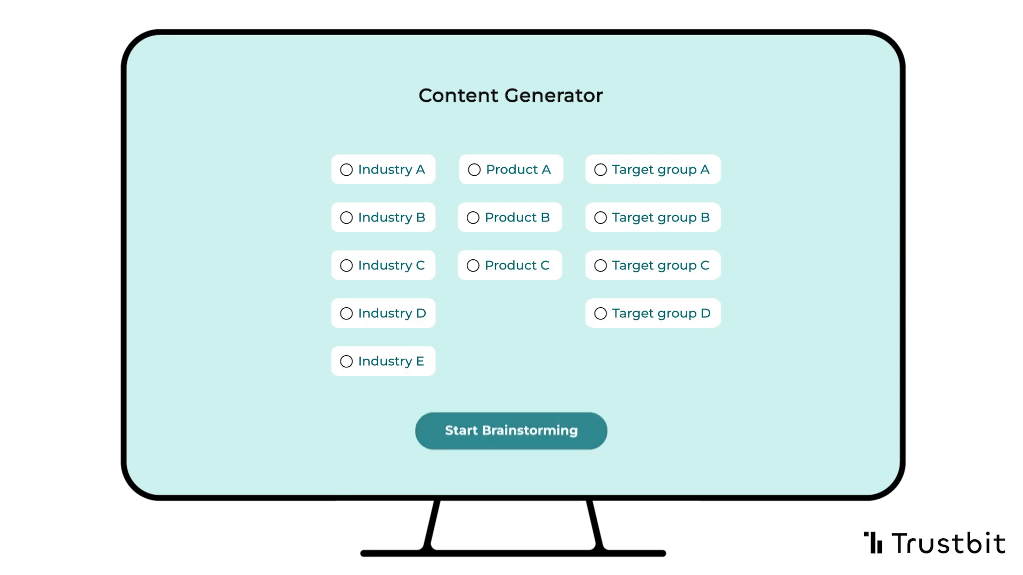
- Start brainstorming and choose the AI Content Generator idea to get its draft outline
click(511, 431)
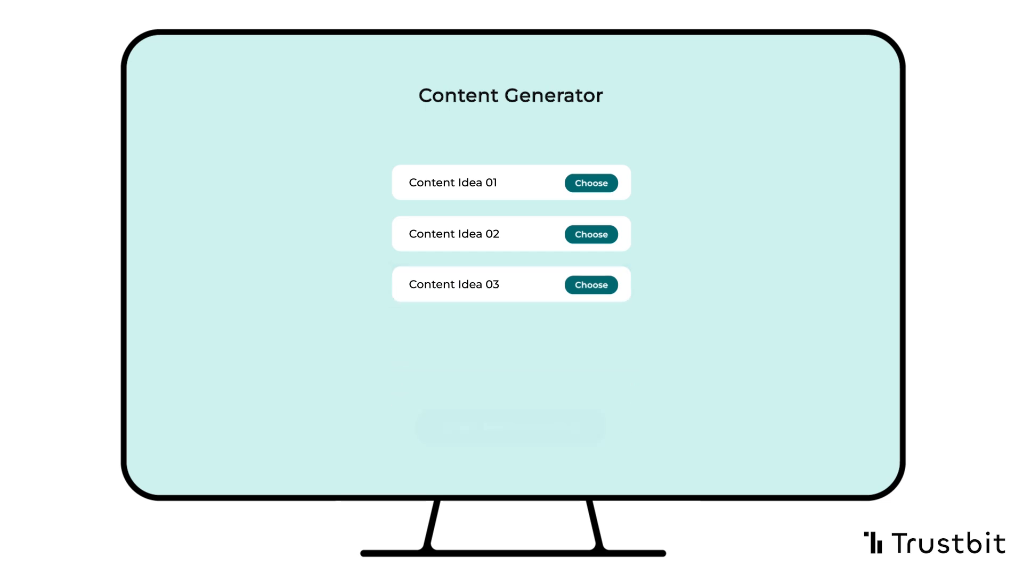
click(590, 182)
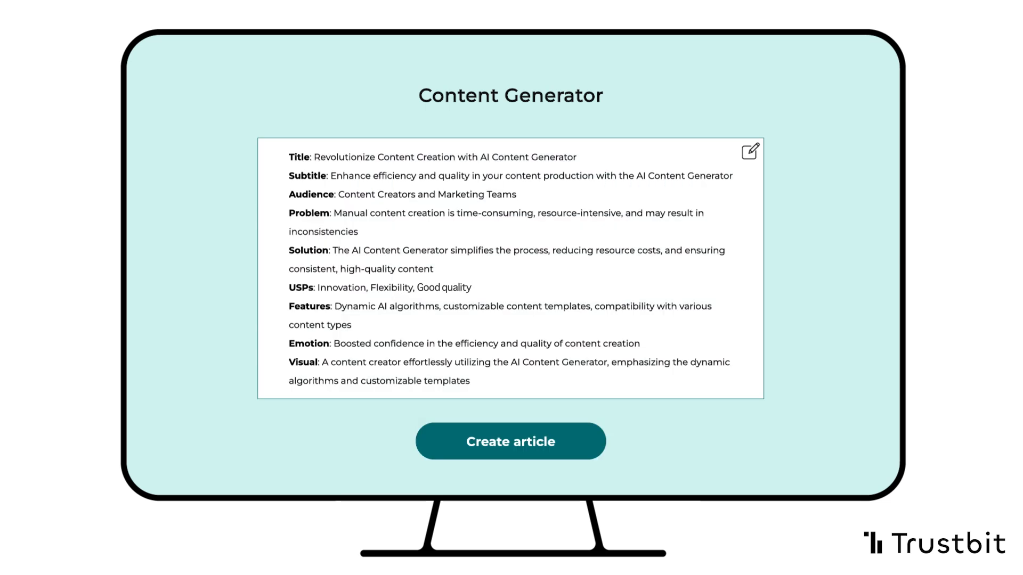